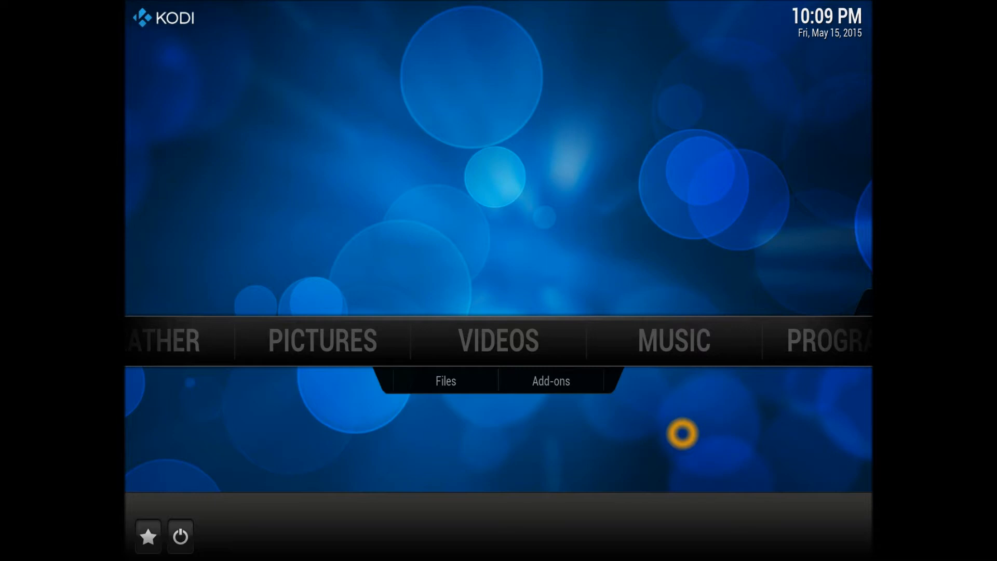
mouse_move(621, 394)
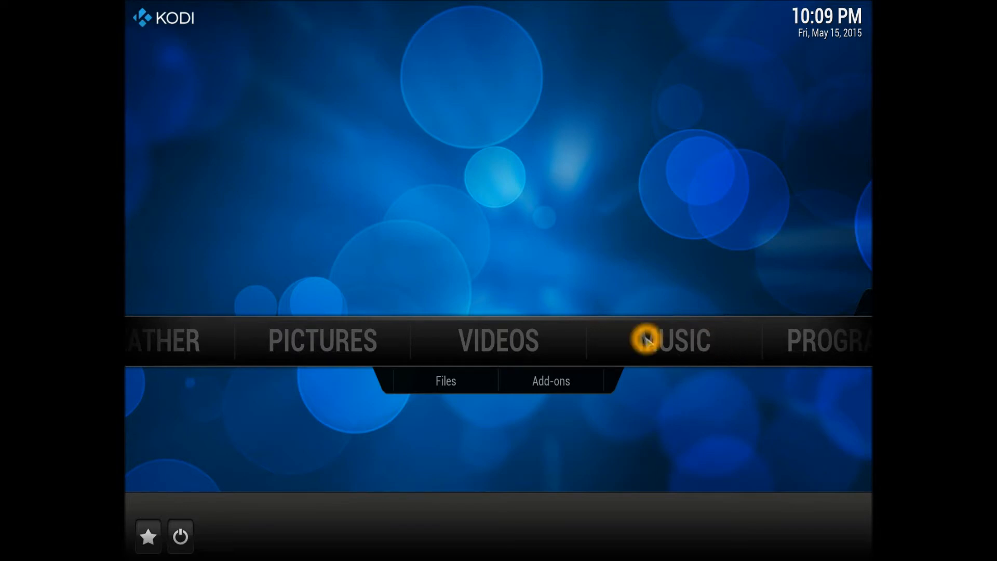
mouse_move(622, 346)
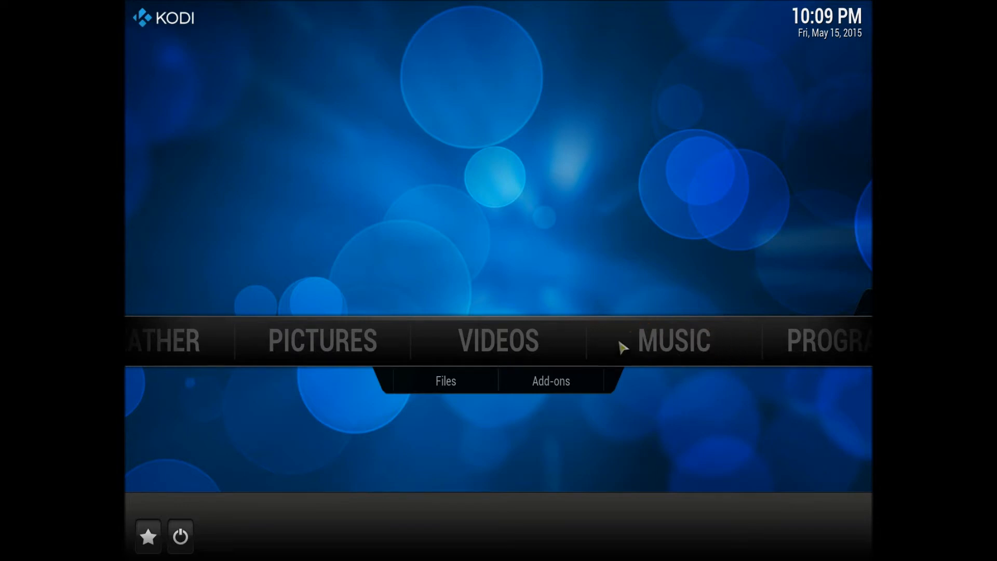
Download the 385.89 KB Showbox-Addon.zip from MediaFire
left_click(541, 345)
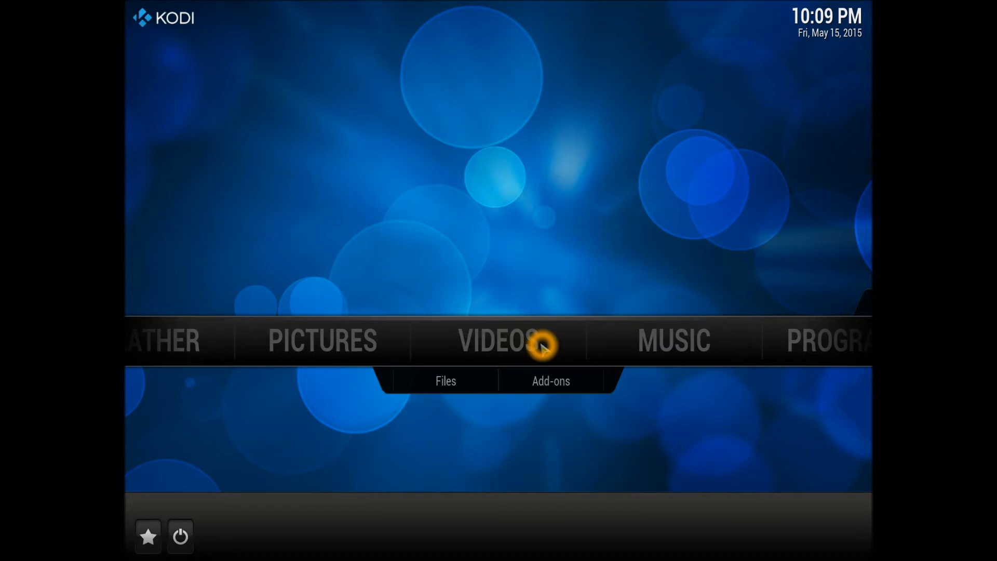
mouse_move(646, 346)
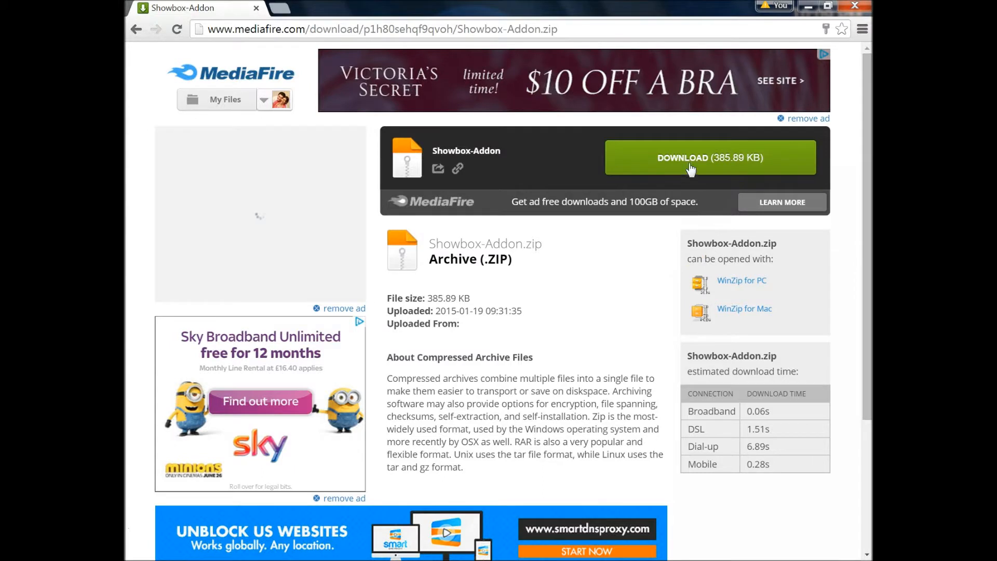
mouse_move(632, 151)
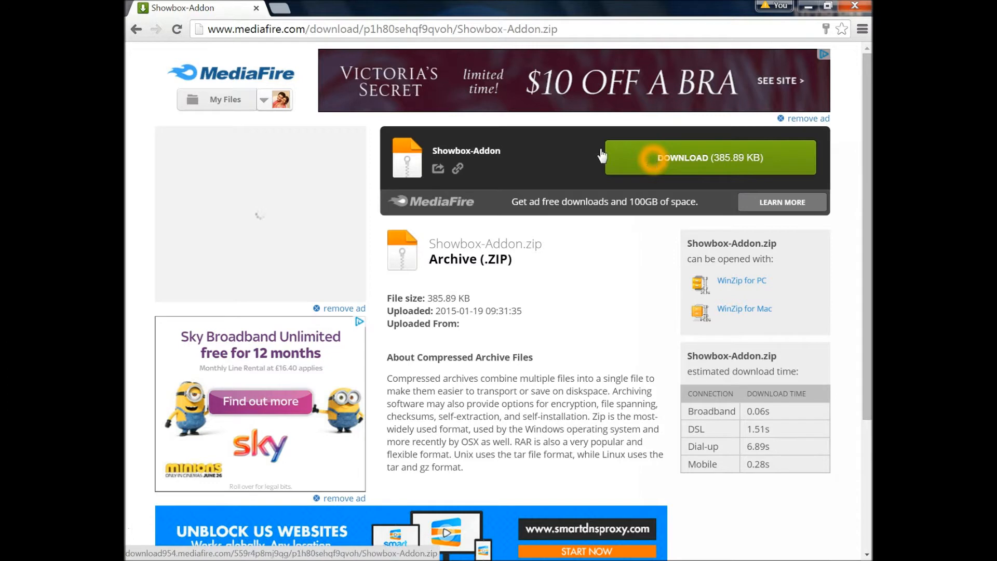
left_click(710, 157)
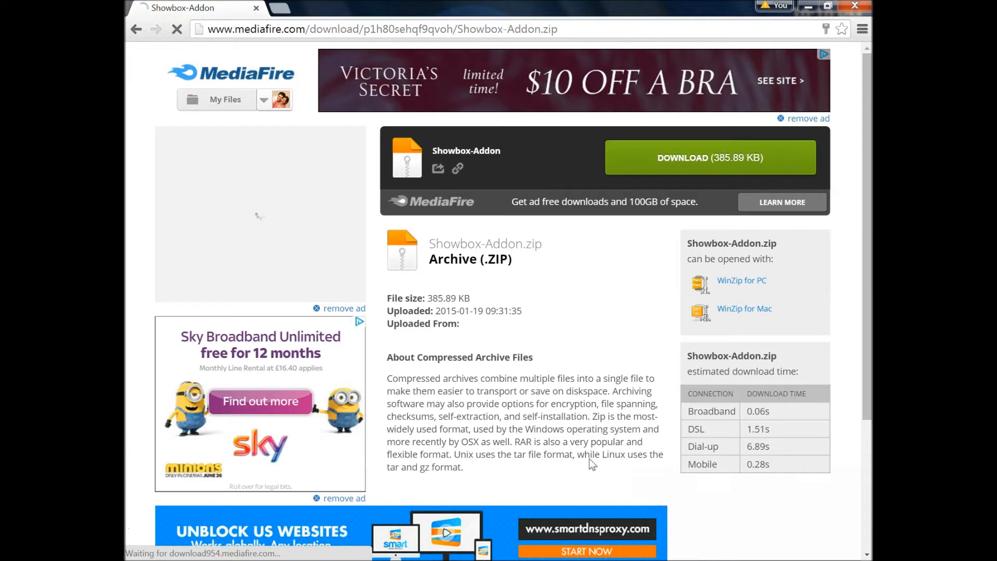
mouse_move(572, 356)
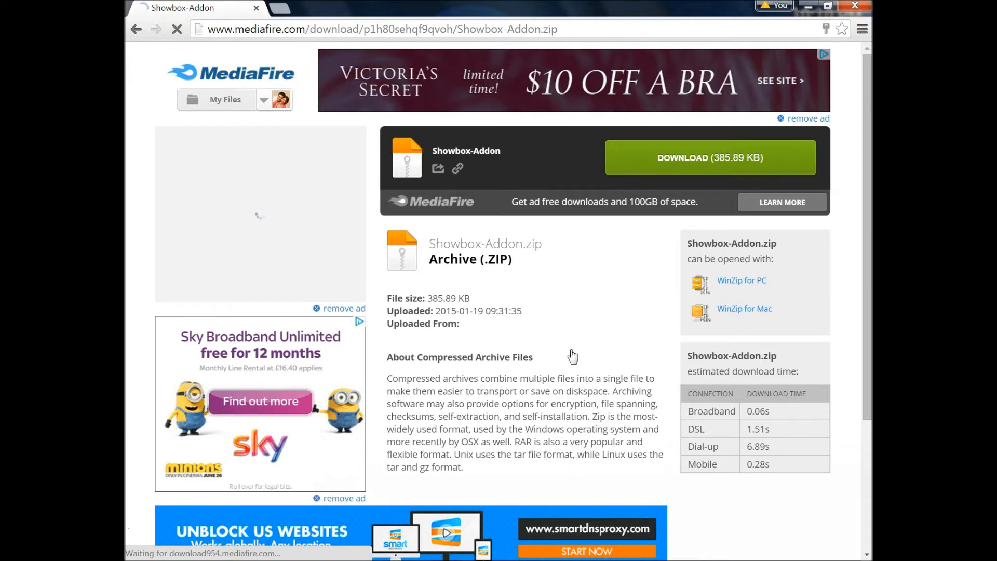
left_click(709, 157)
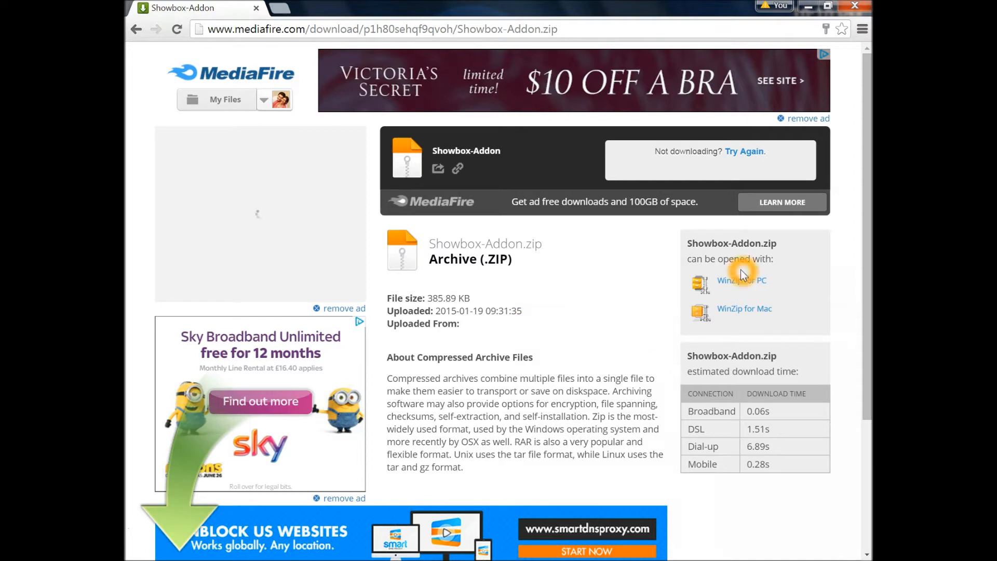
scroll("down", 3)
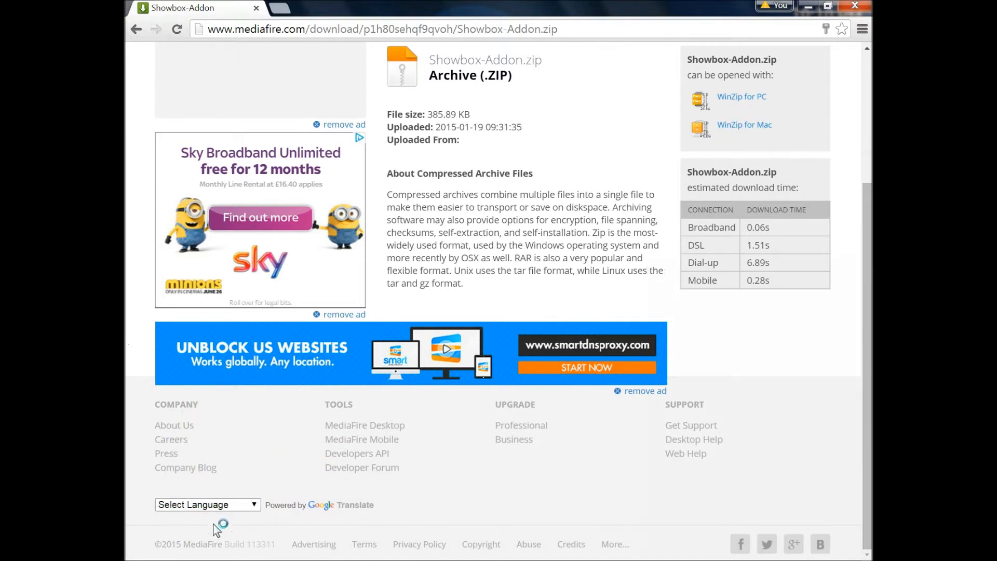
mouse_move(366, 307)
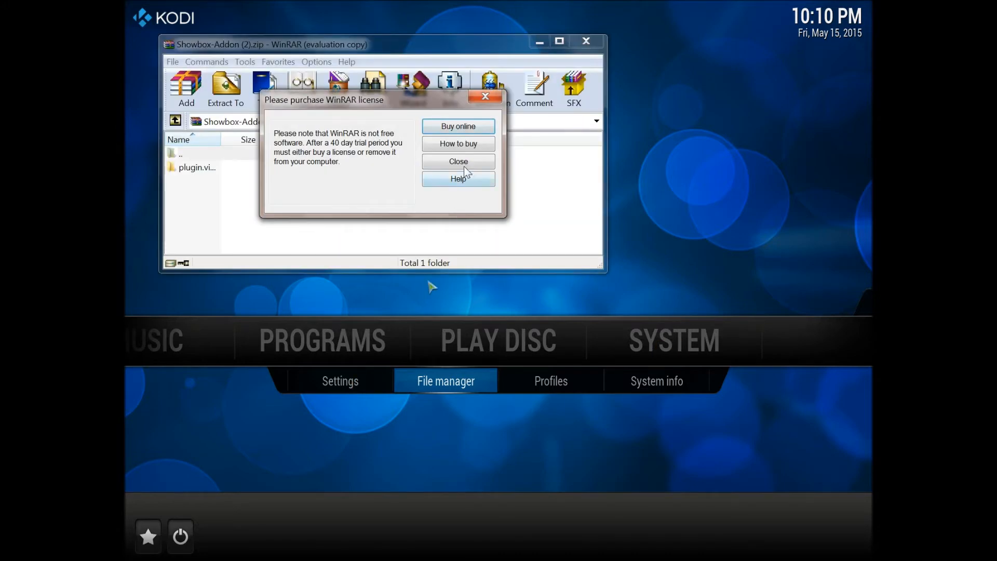
Dismiss the WinRAR license reminder and open Kodi's Add-ons settings
left_click(456, 161)
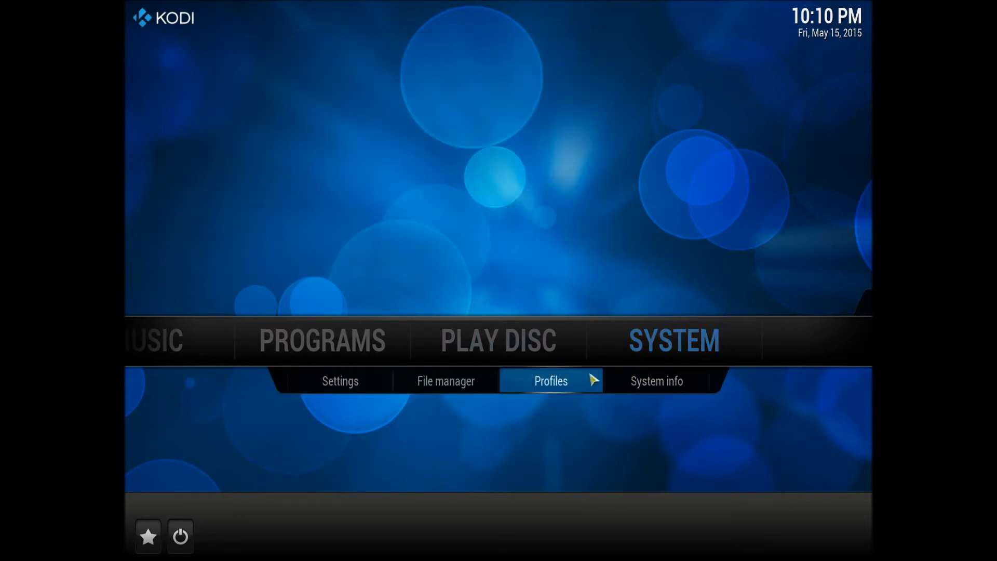
left_click(340, 381)
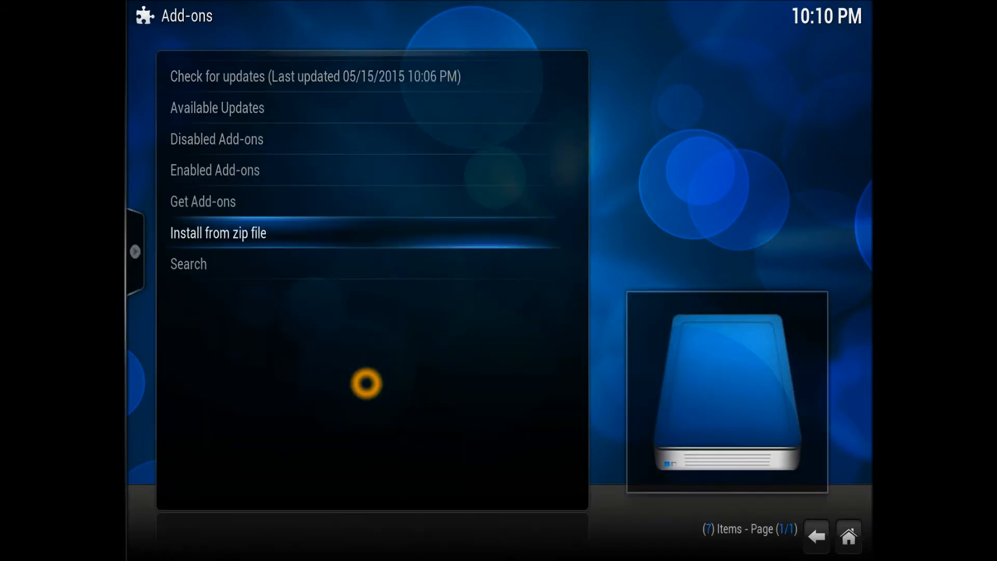
Install Showbox-Addon.zip from the Downloads folder on the C: drive
left_click(218, 232)
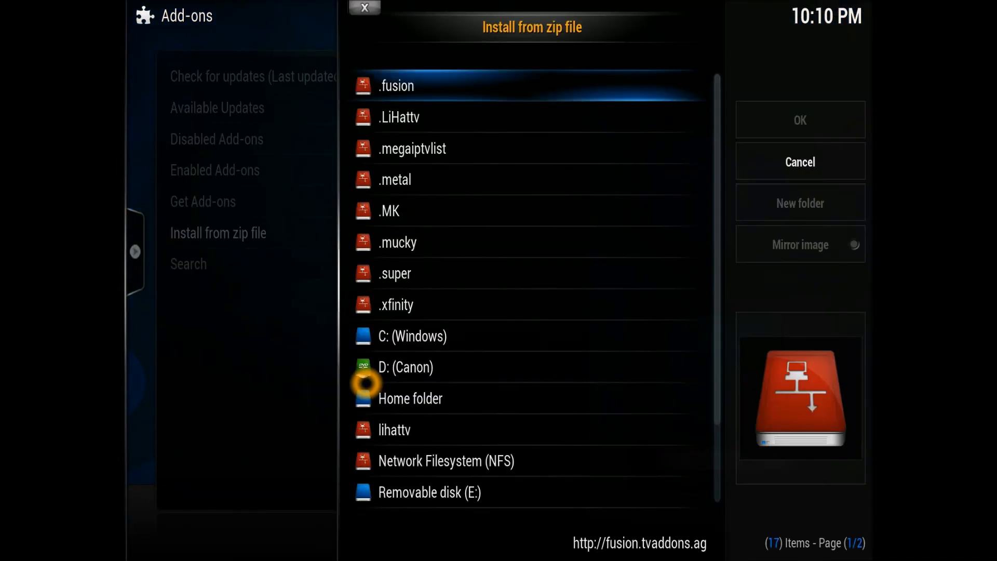
scroll("down", 3)
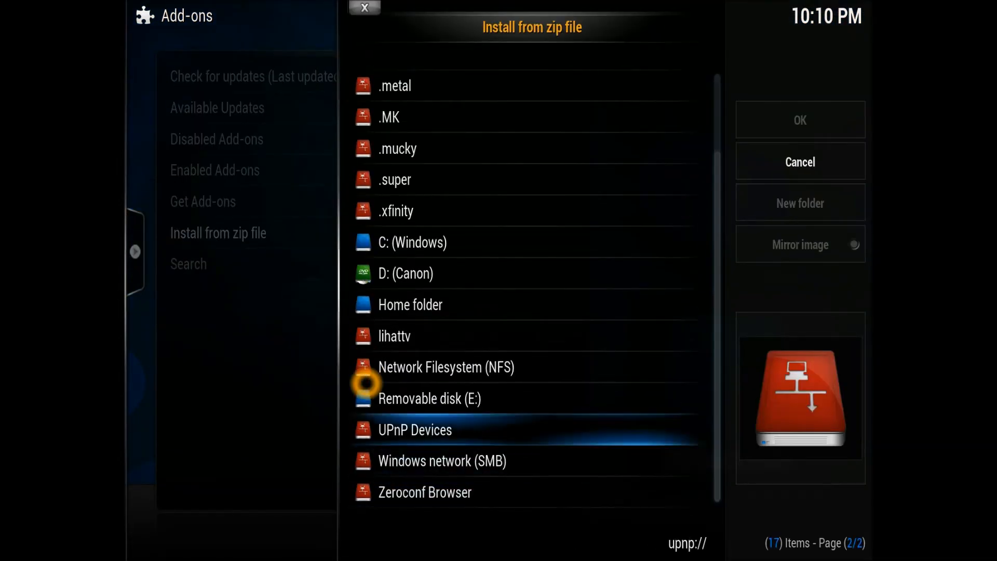
left_click(412, 243)
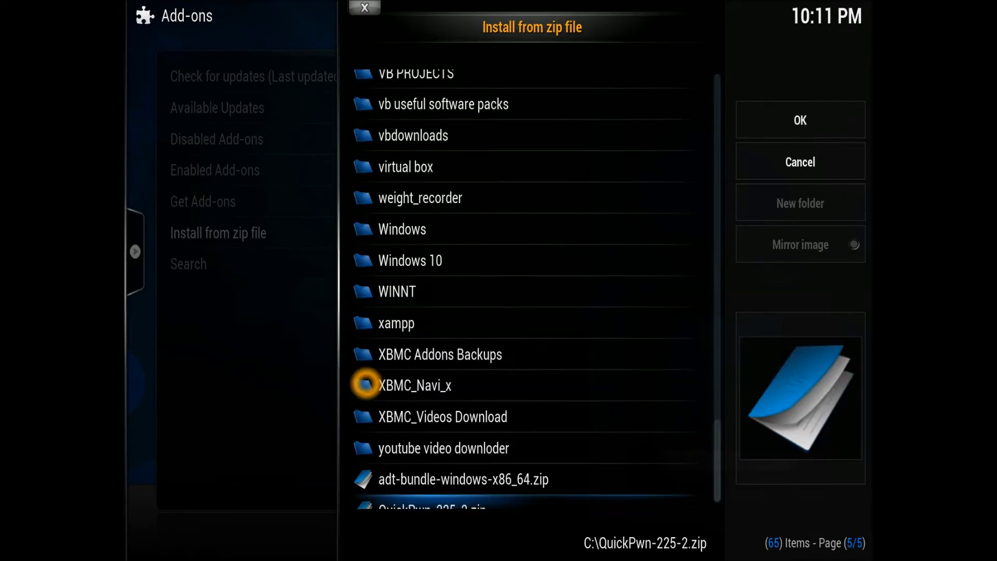
scroll("down", 3)
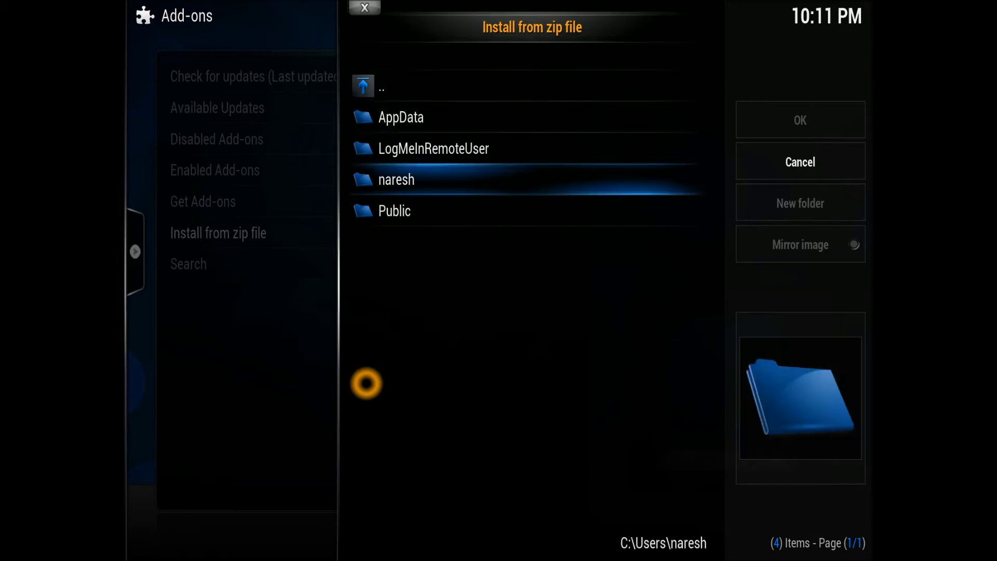
double_click(396, 179)
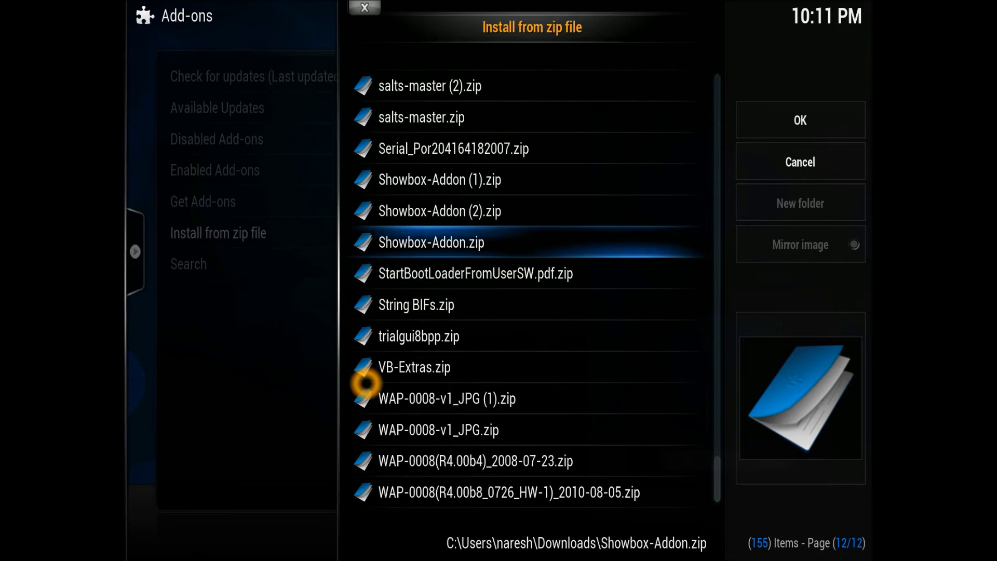
left_click(799, 161)
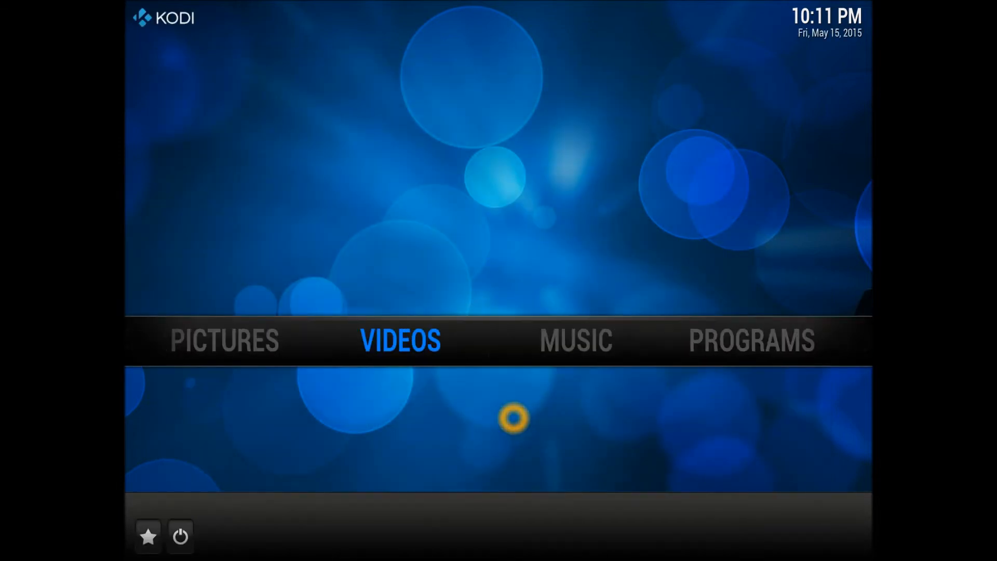
Open the Showbox add-on from Videos > Add-ons
left_click(400, 339)
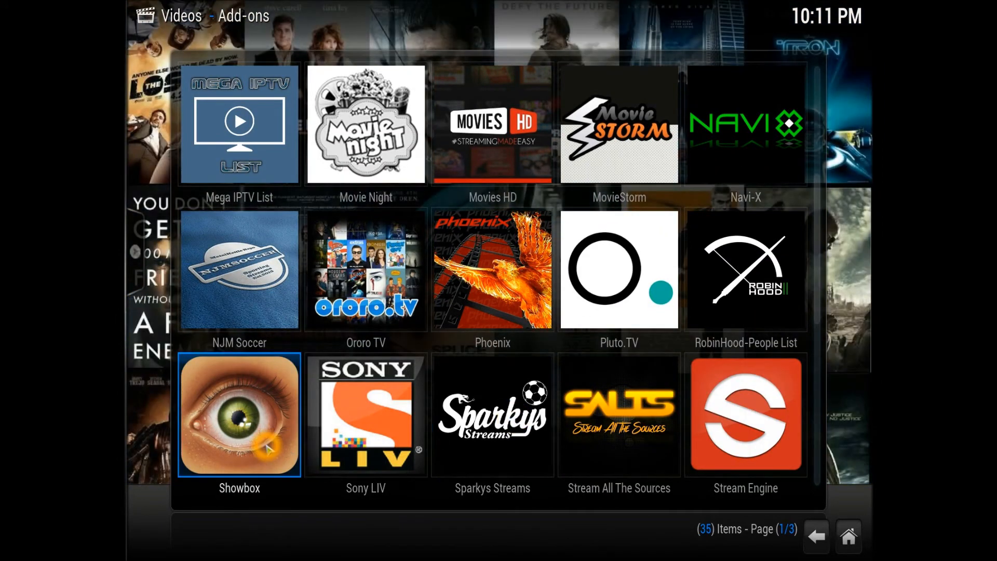
left_click(238, 413)
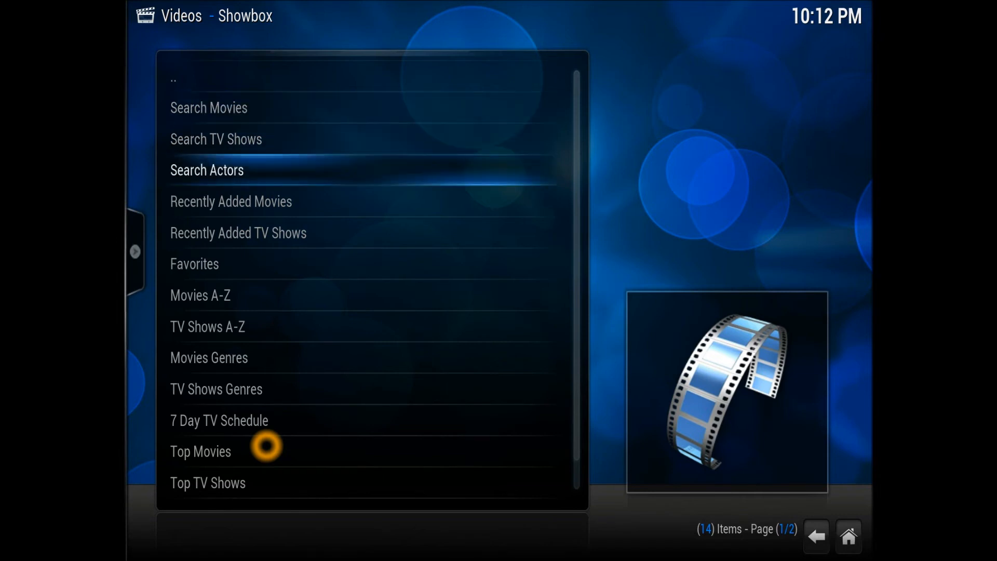
key("down")
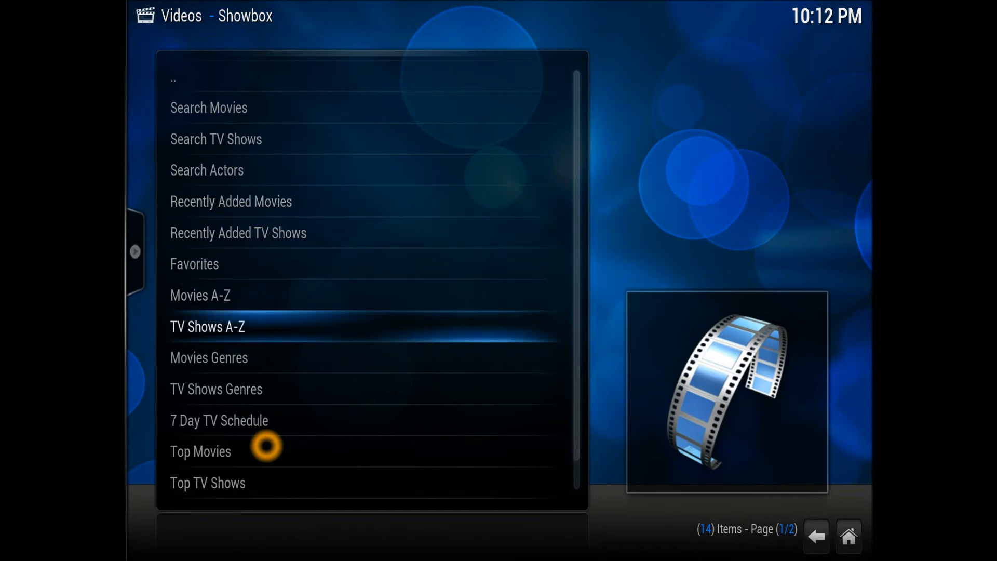
key("down")
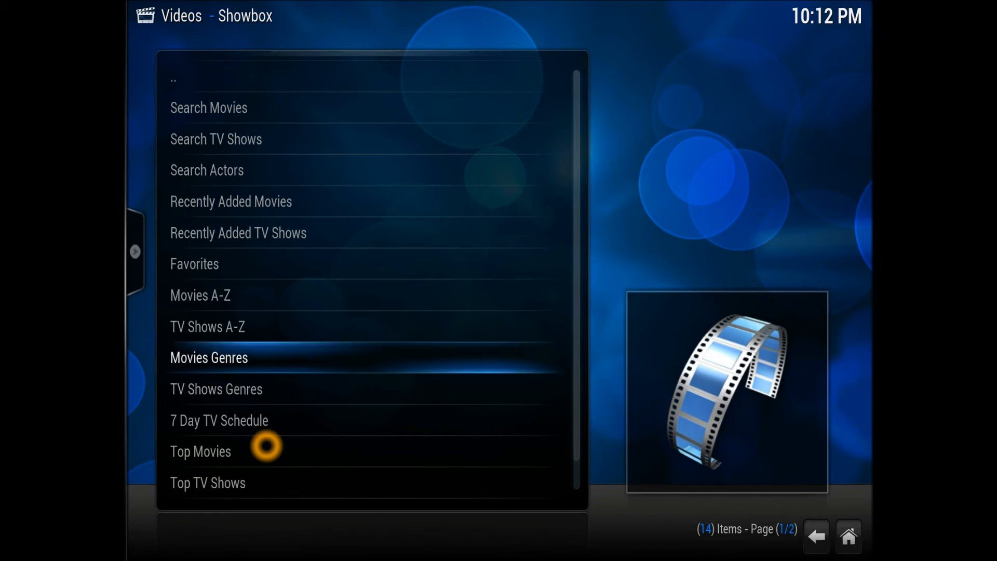
left_click(209, 357)
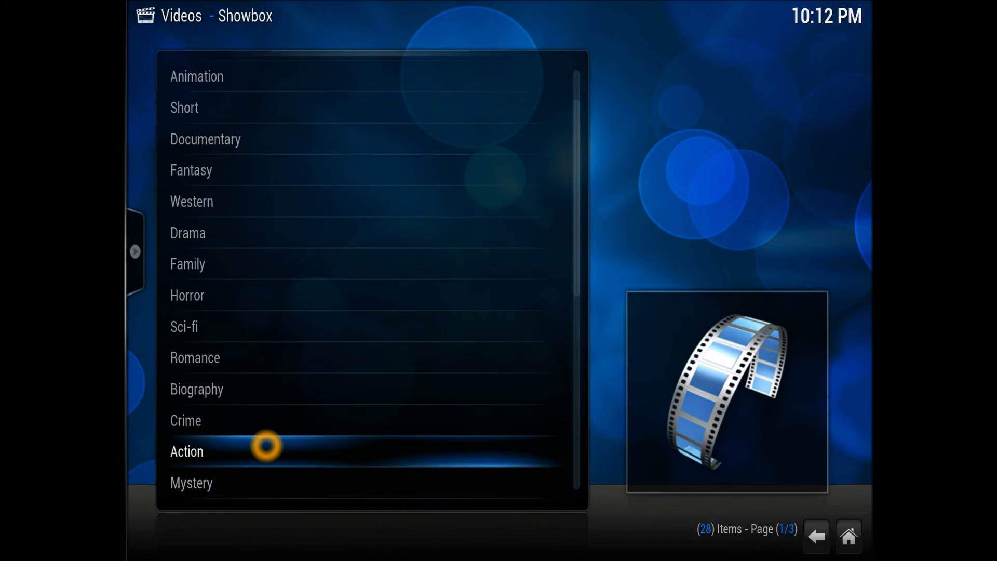
left_click(186, 451)
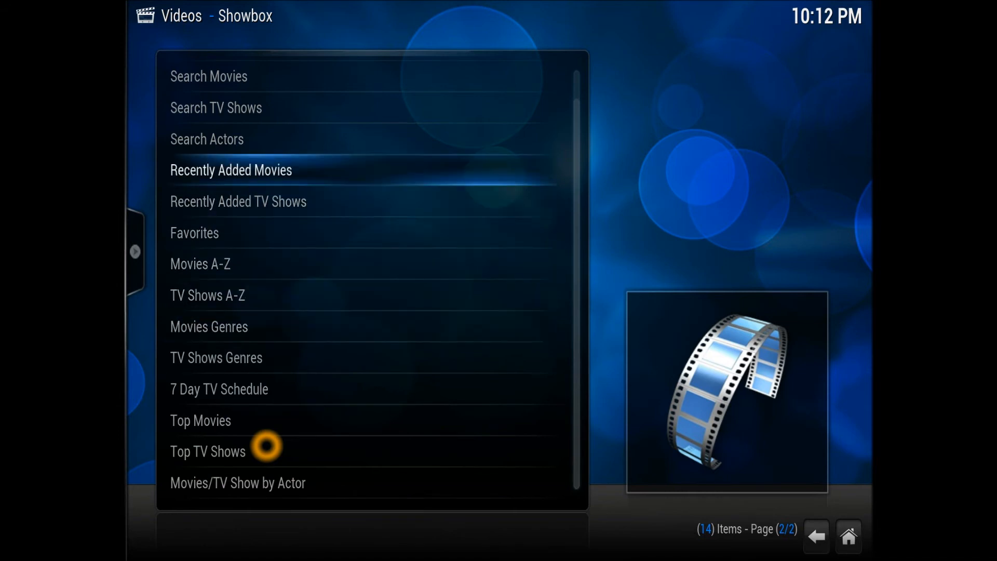
left_click(230, 170)
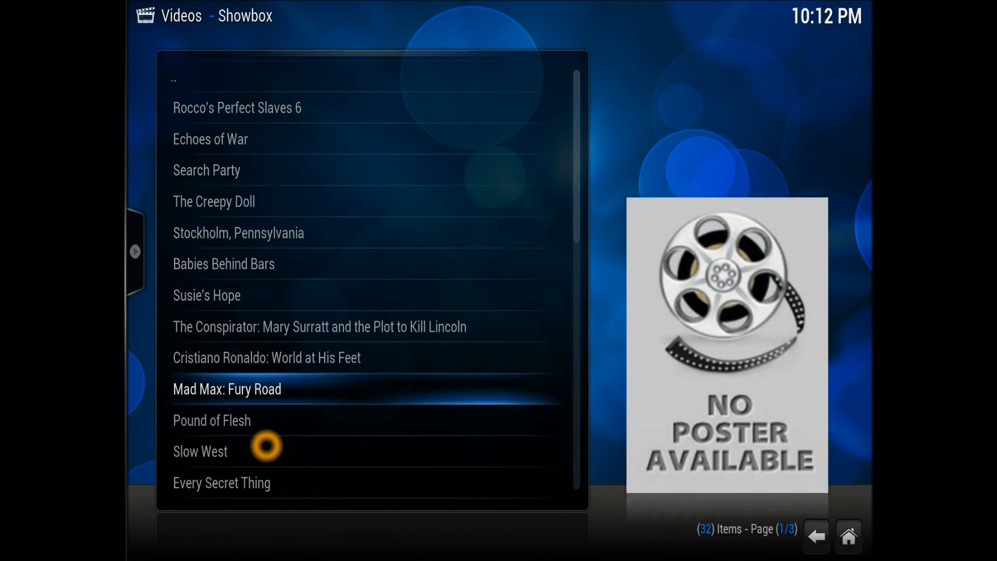
scroll("down", 3)
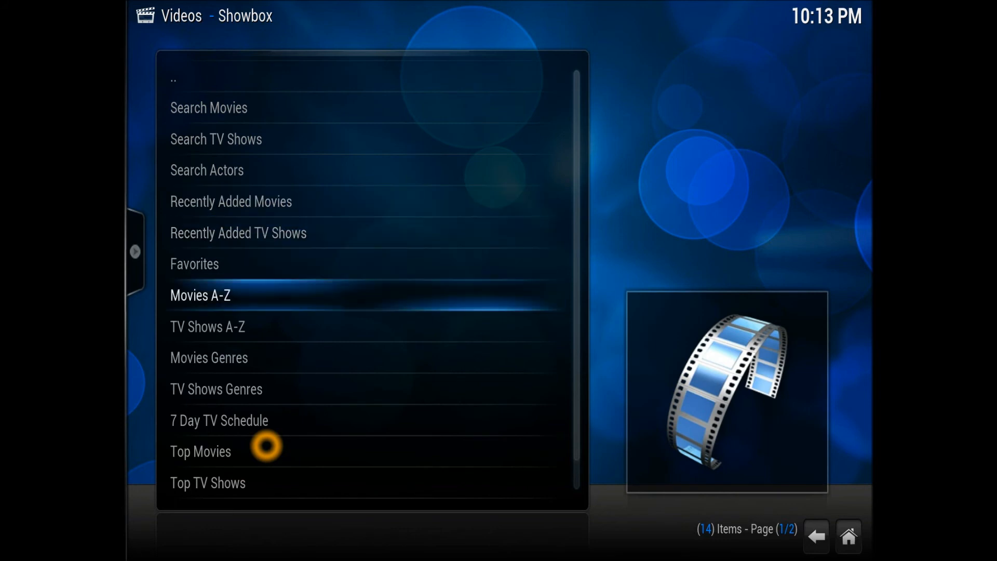
Open Game of Thrones season 5 from the TV shows list and highlight episode 4
left_click(200, 294)
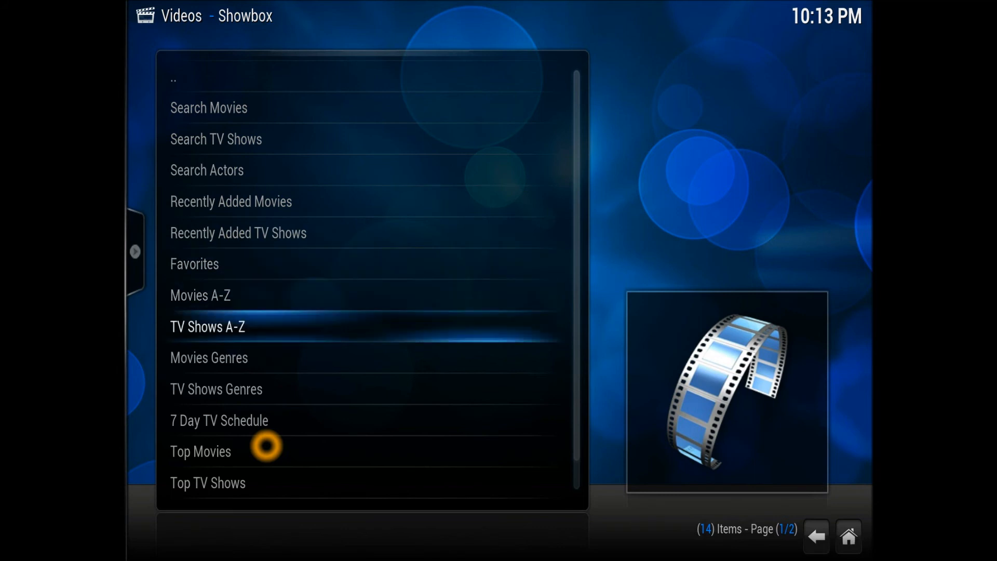
left_click(208, 326)
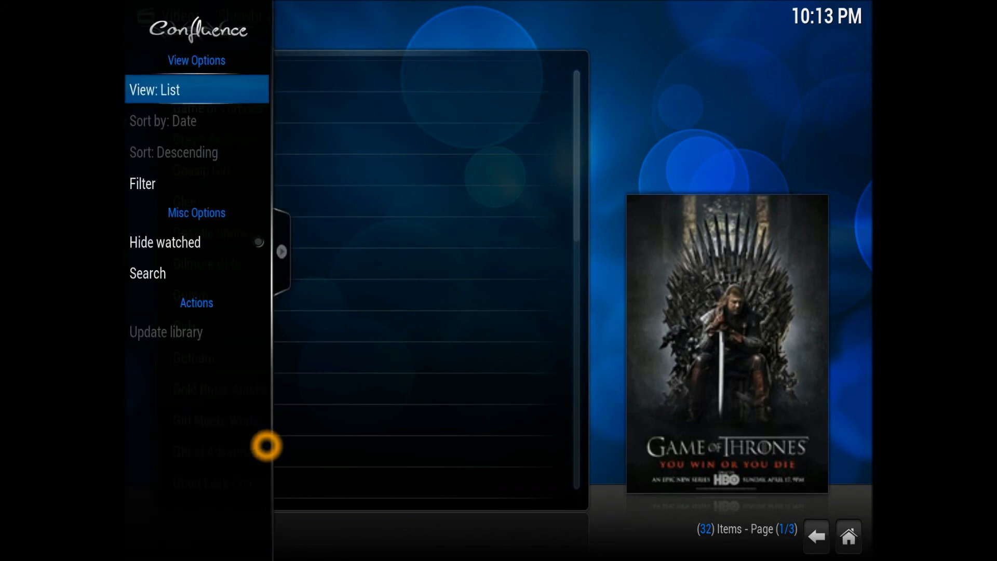
left_click(196, 90)
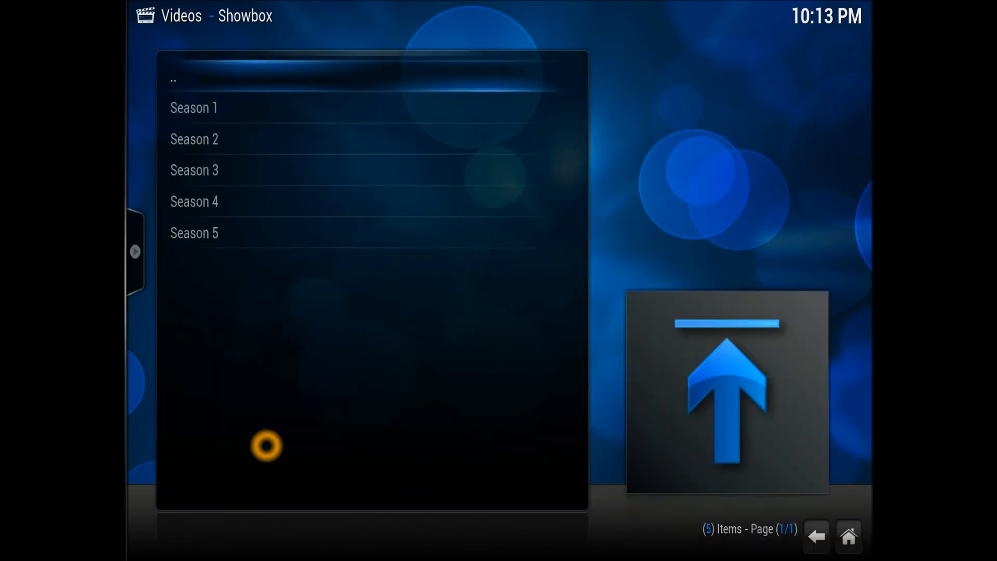
left_click(193, 232)
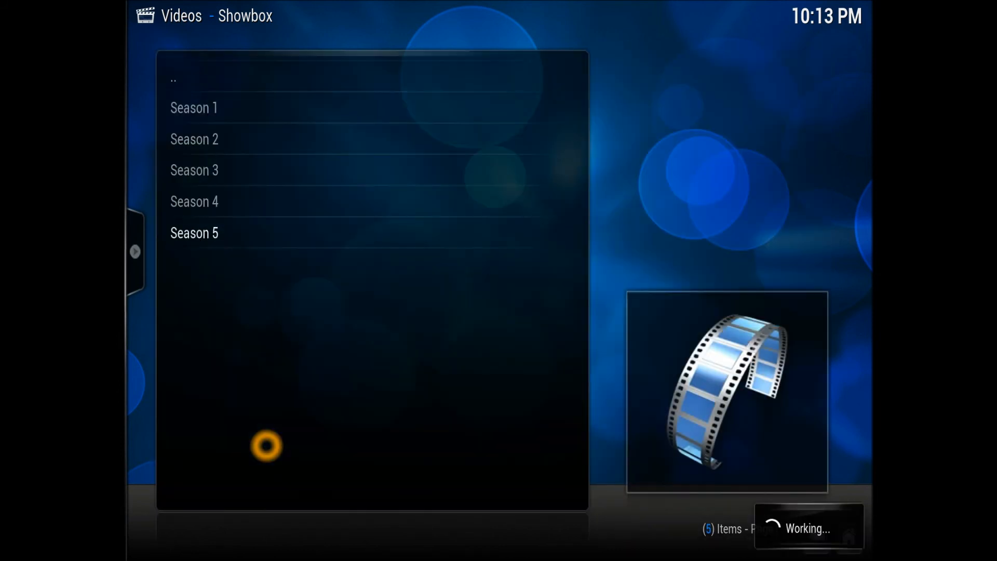
left_click(193, 233)
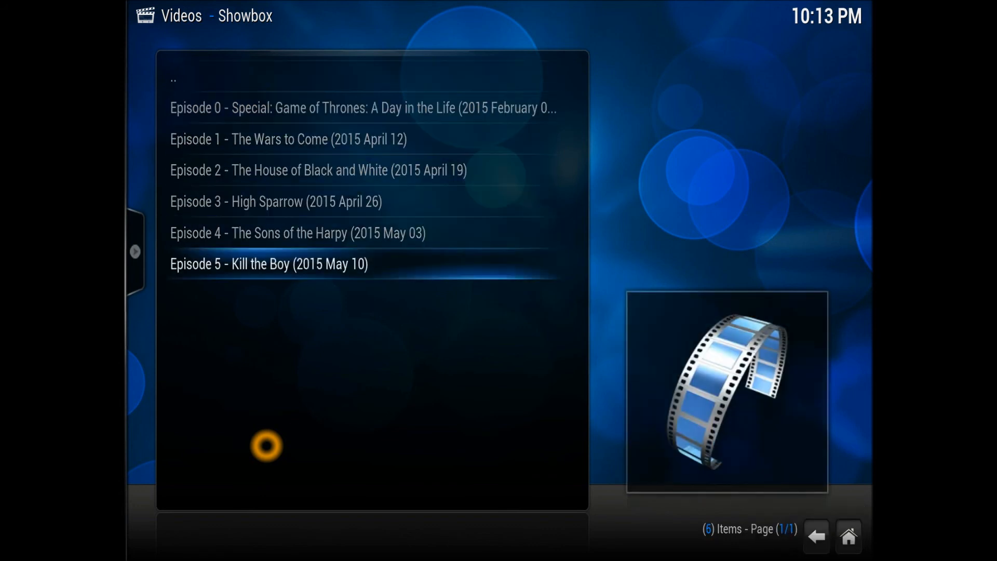
key("Up")
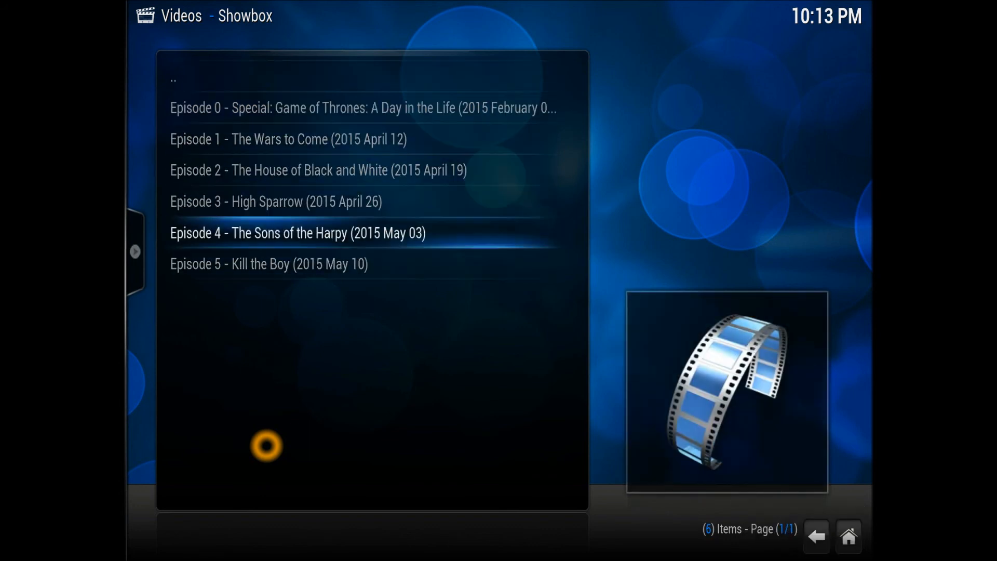